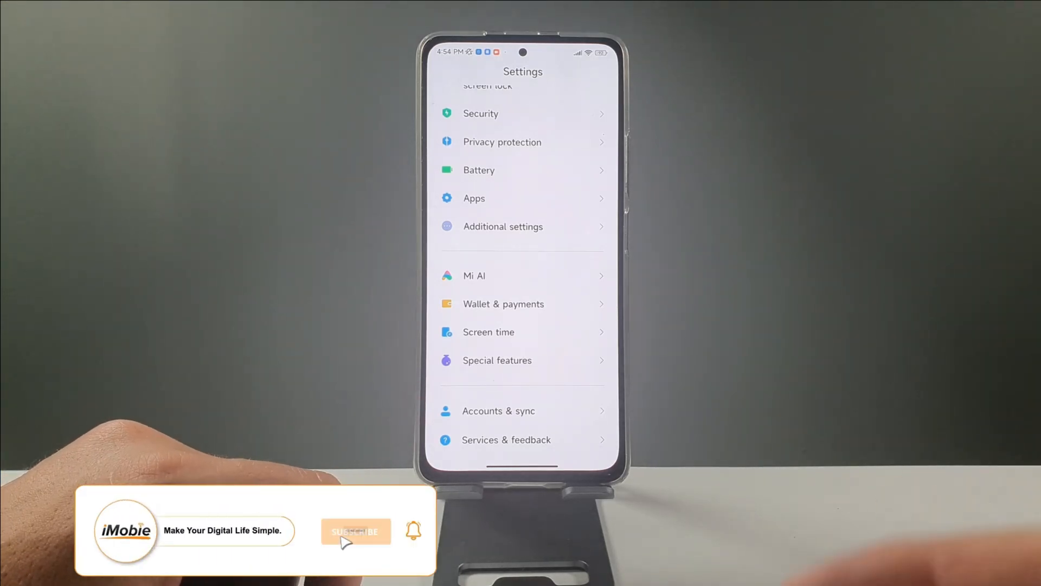
Reach the Google account's sync page via Accounts & sync, showing Contacts and People details enabled.
left_click(356, 532)
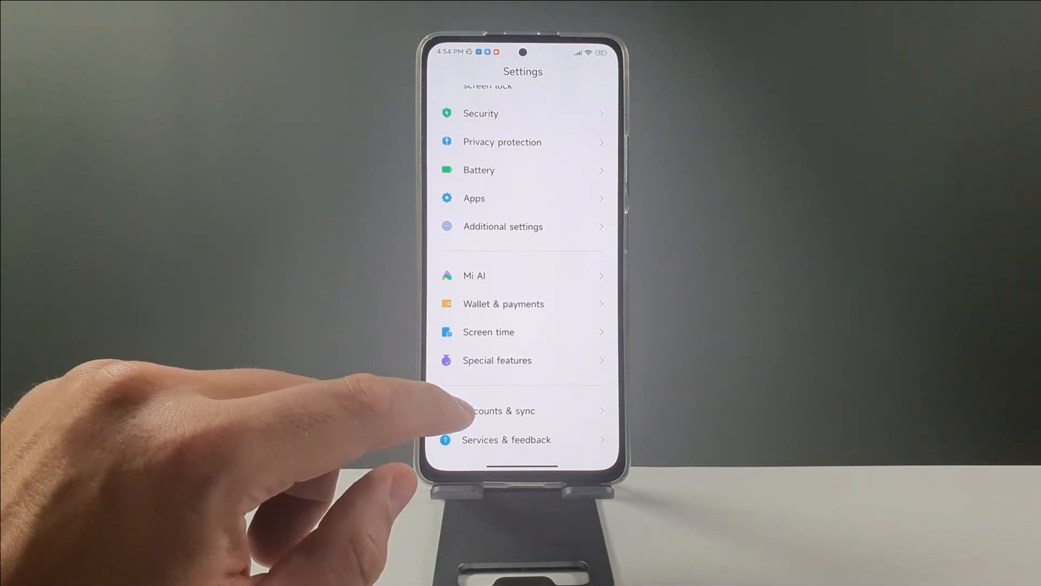
left_click(506, 410)
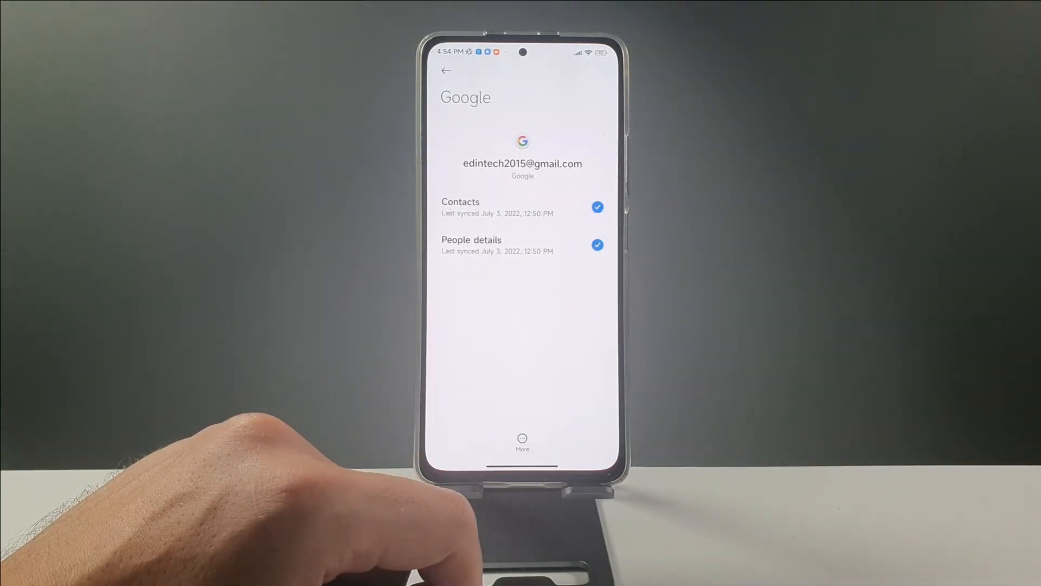
Remove the Google account through the More menu's Remove account option and confirm.
left_click(521, 439)
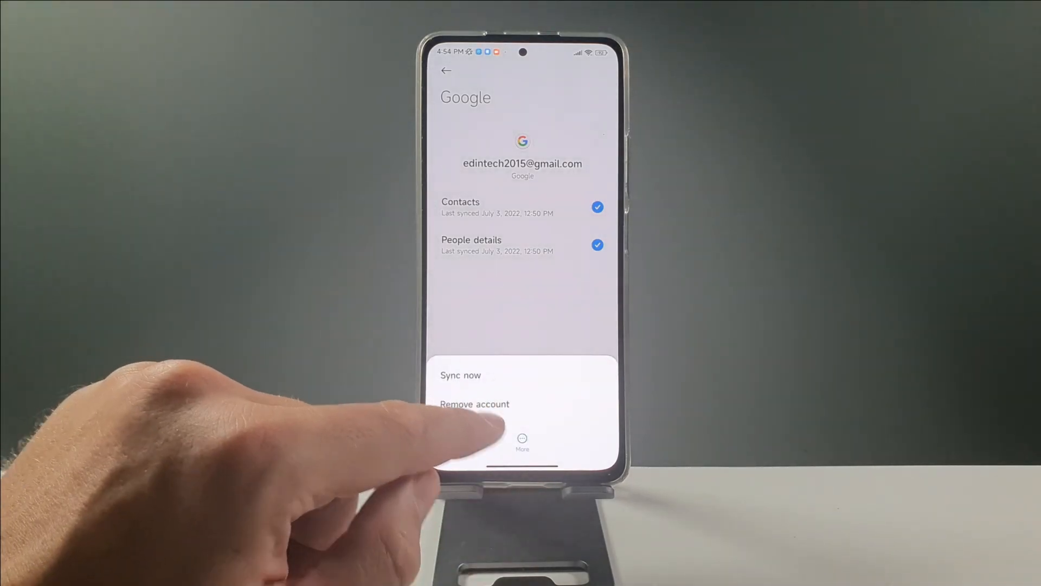
left_click(475, 404)
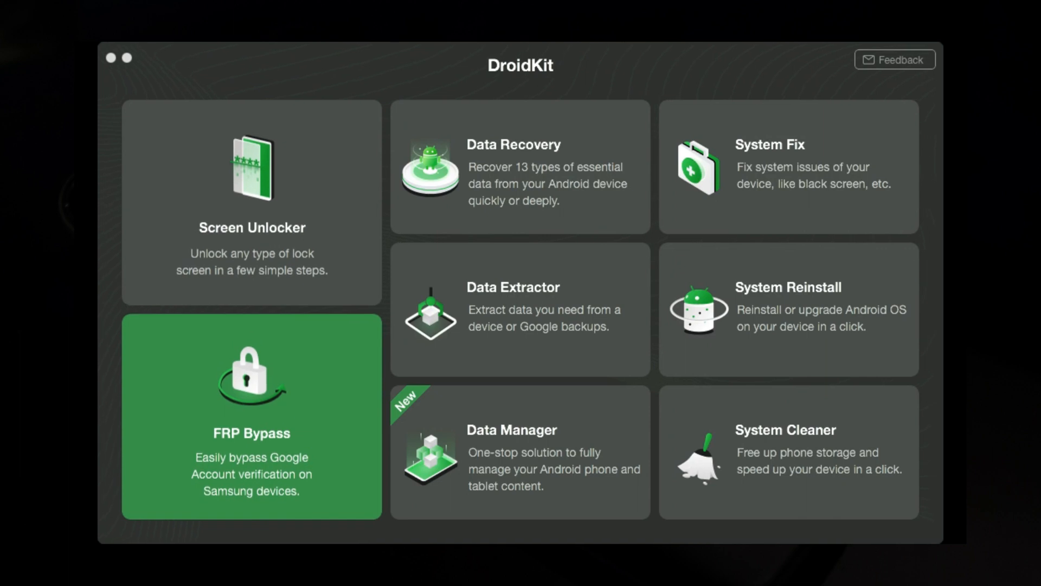
Start FRP Bypass for the connected device until the configuration file is prepared.
left_click(252, 418)
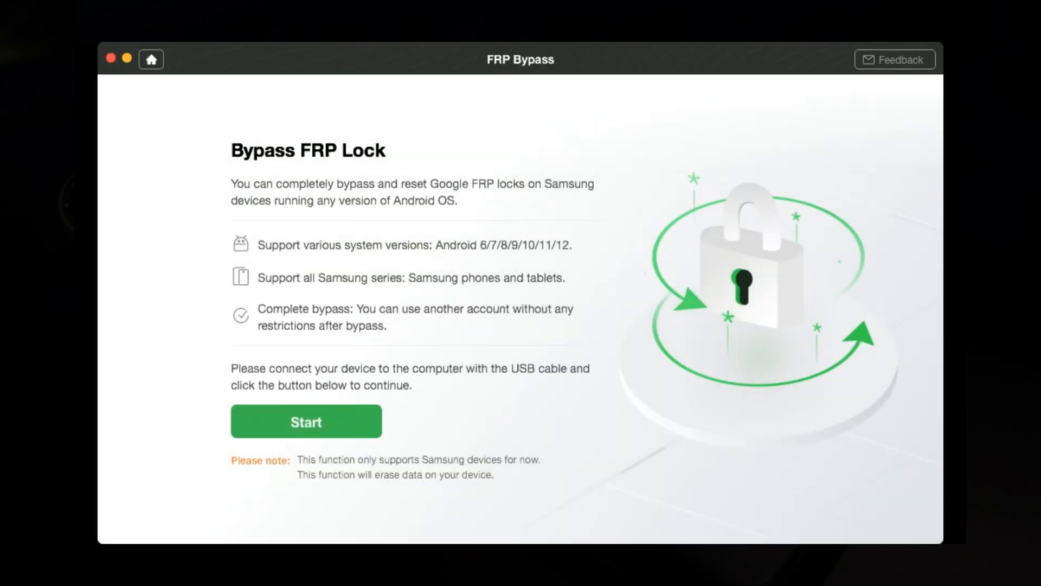
left_click(306, 421)
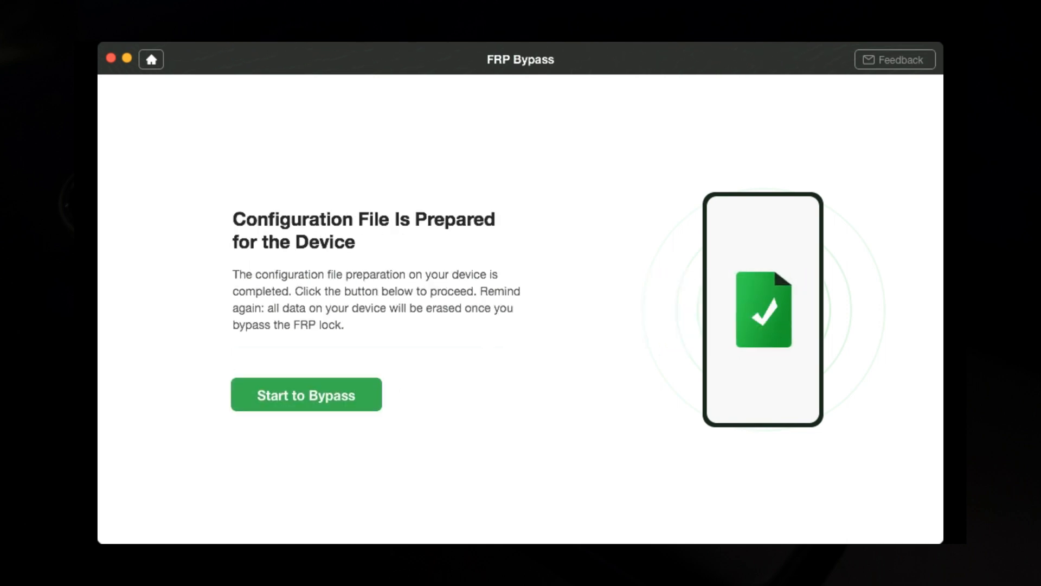
Begin bypassing and confirm recovery mode, reaching step 1 of 8: wiping the cache partition.
left_click(305, 394)
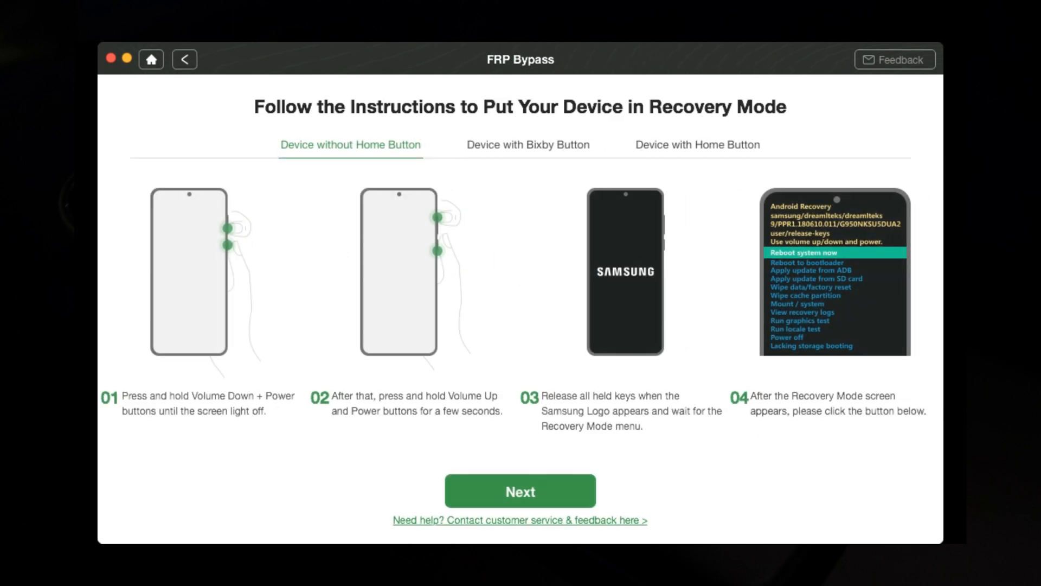
left_click(521, 491)
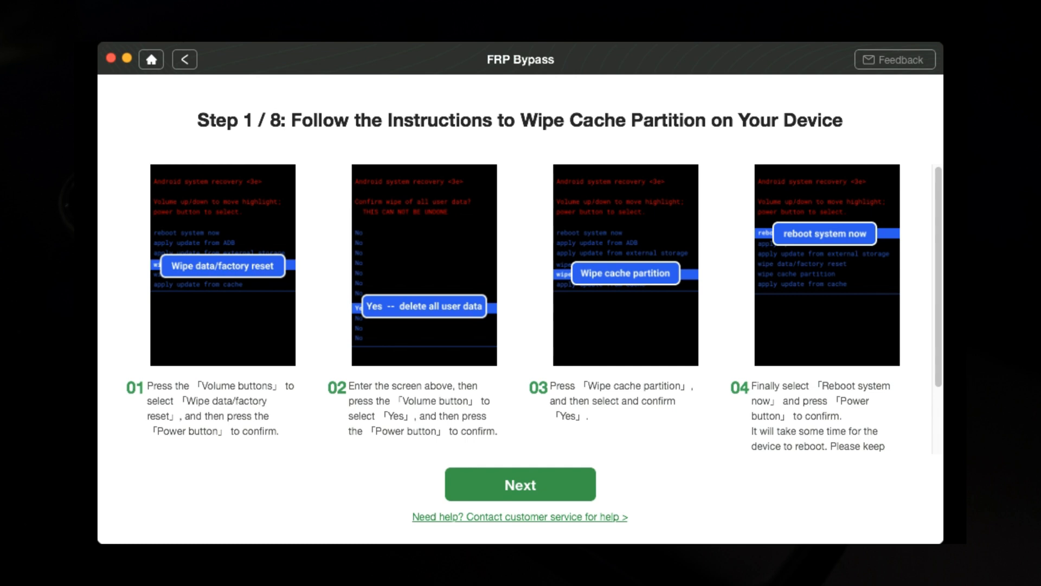
Advance through steps 2–8 — notification, APK download and install, Find My Device, Play services — and finish at 'Bypass completed'.
left_click(521, 484)
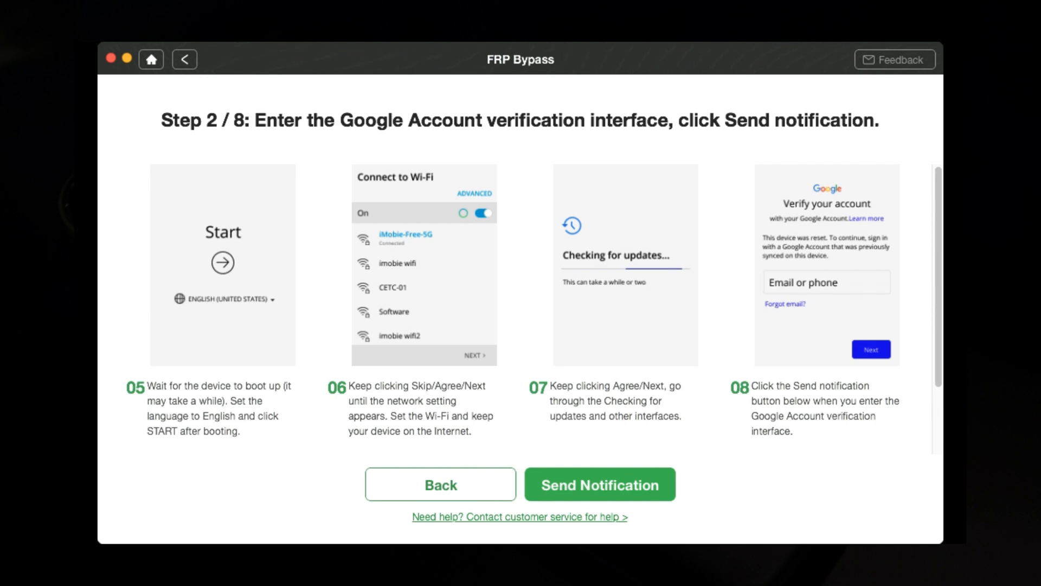
left_click(601, 484)
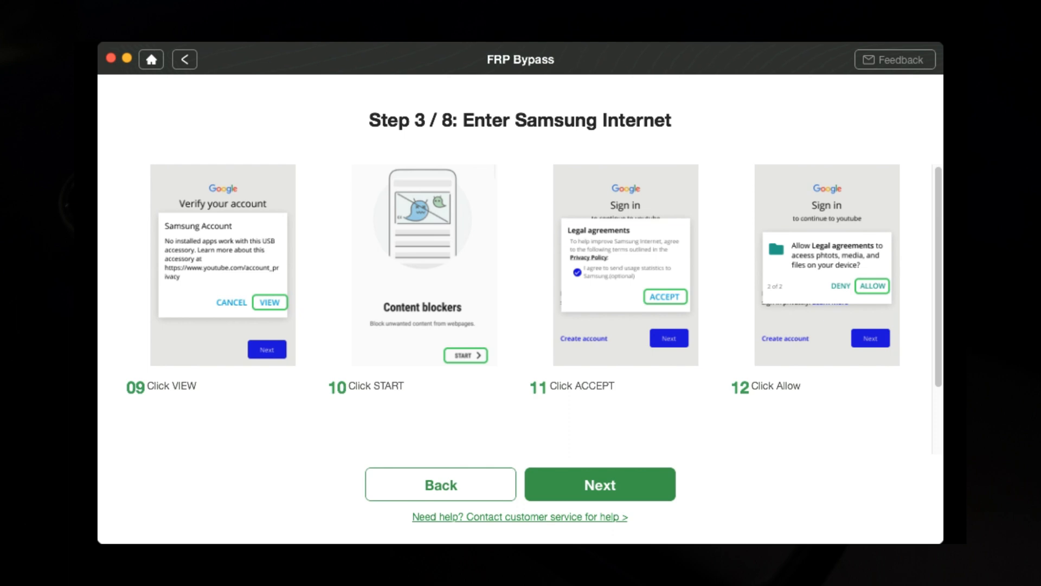
left_click(599, 483)
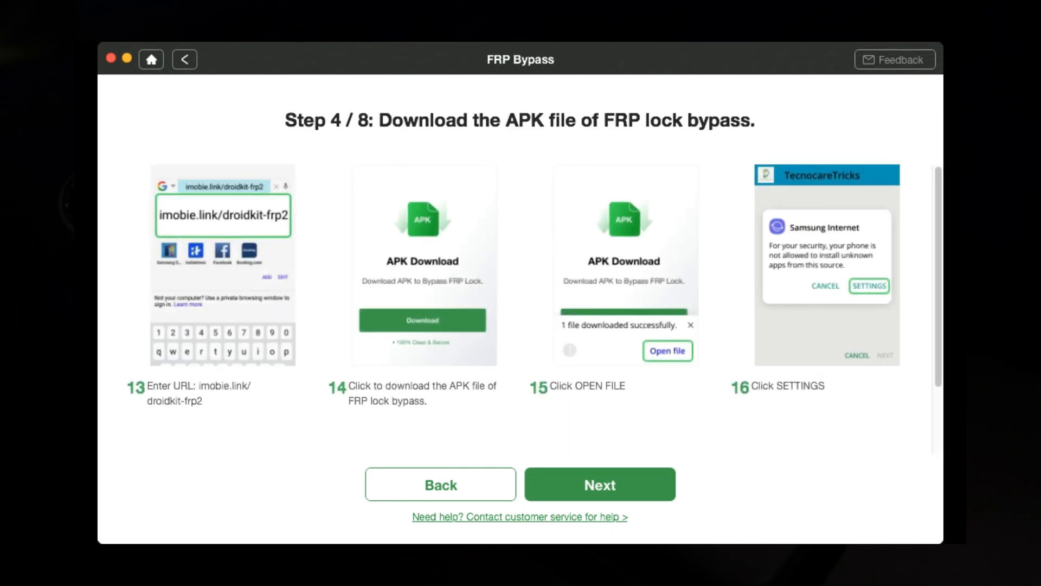
left_click(600, 483)
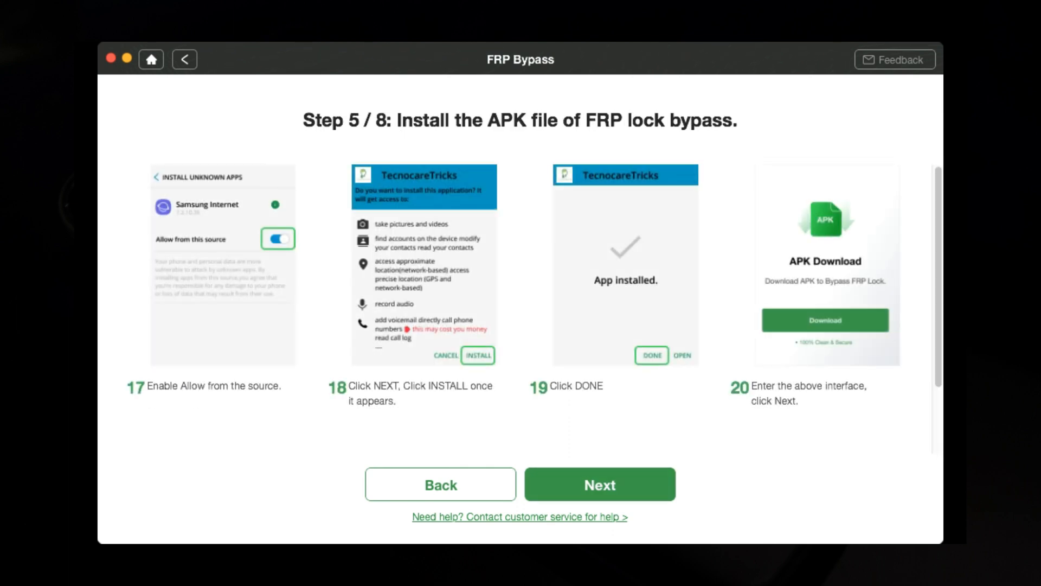
left_click(599, 484)
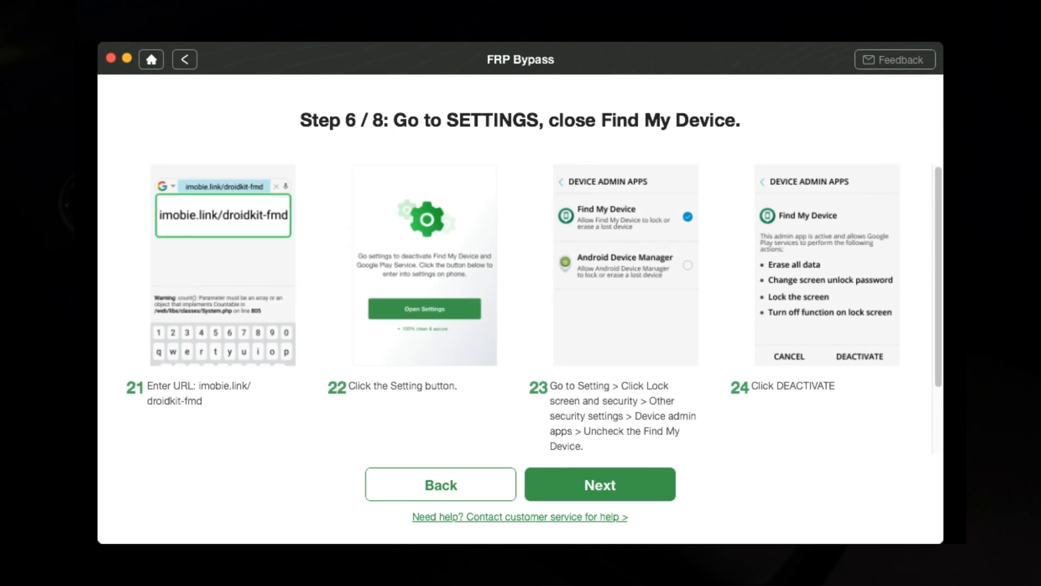
left_click(599, 484)
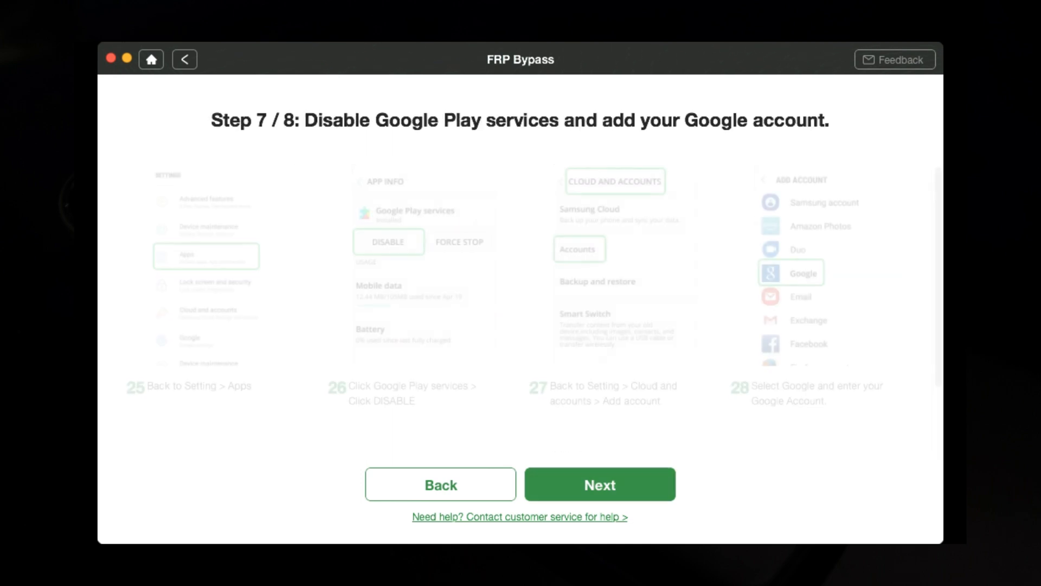
left_click(599, 484)
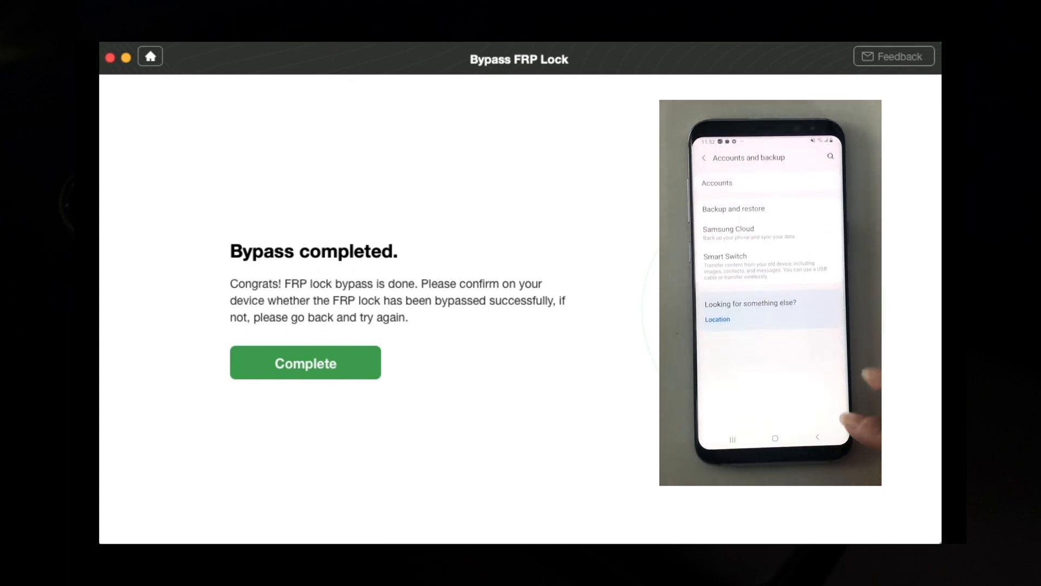
left_click(717, 182)
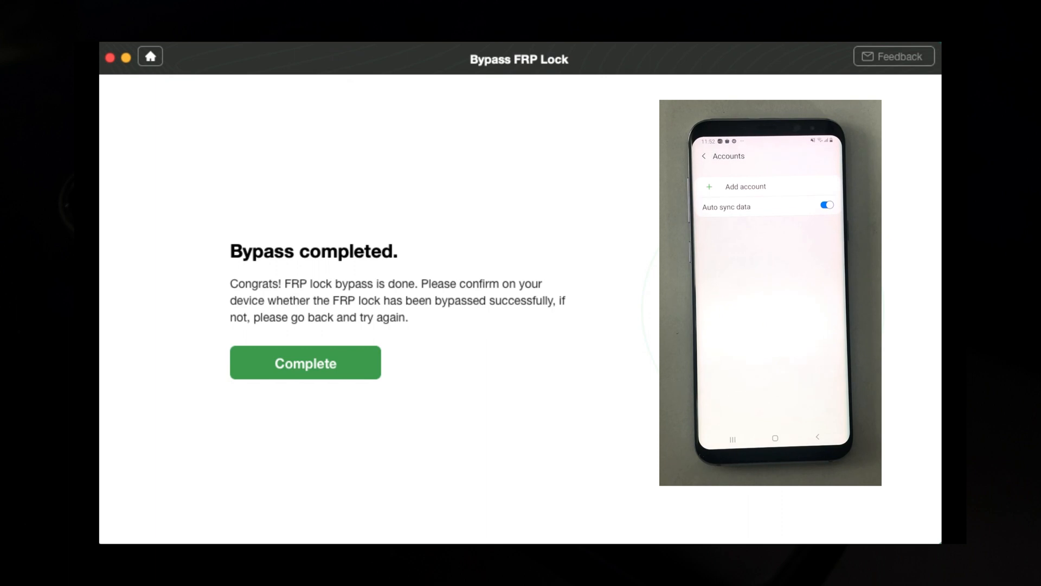